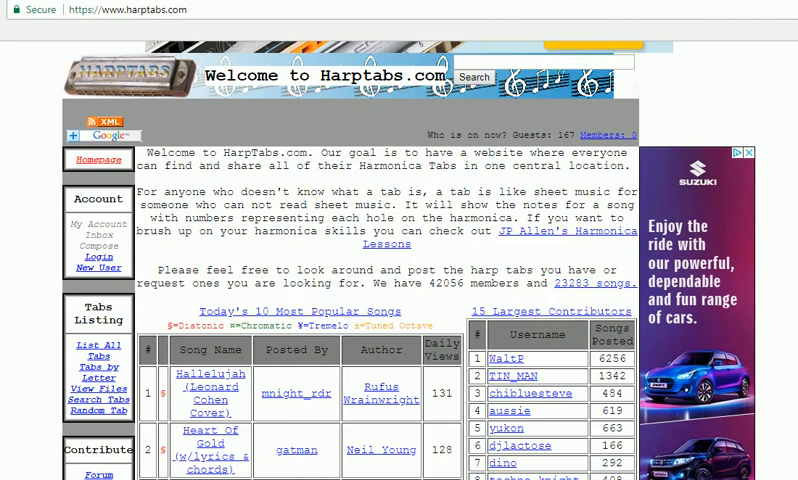
Step: Scroll the homepage down to the 'Today's 10 Most Popular Songs' table
scroll(down, 3)
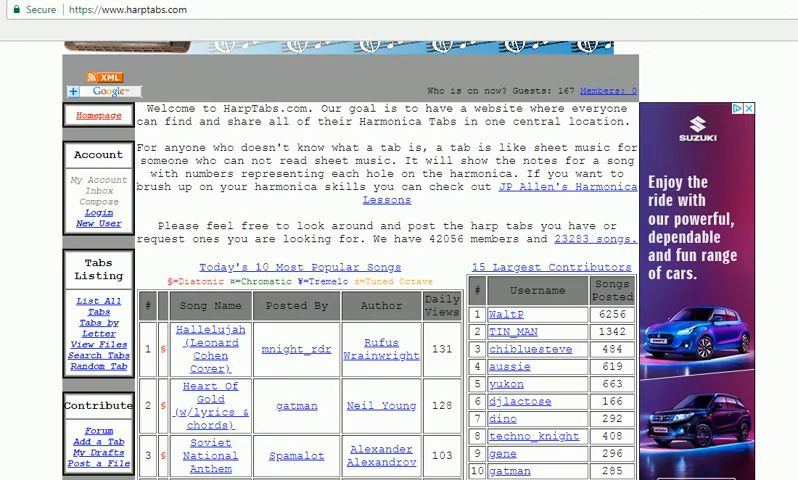
scroll(down, 3)
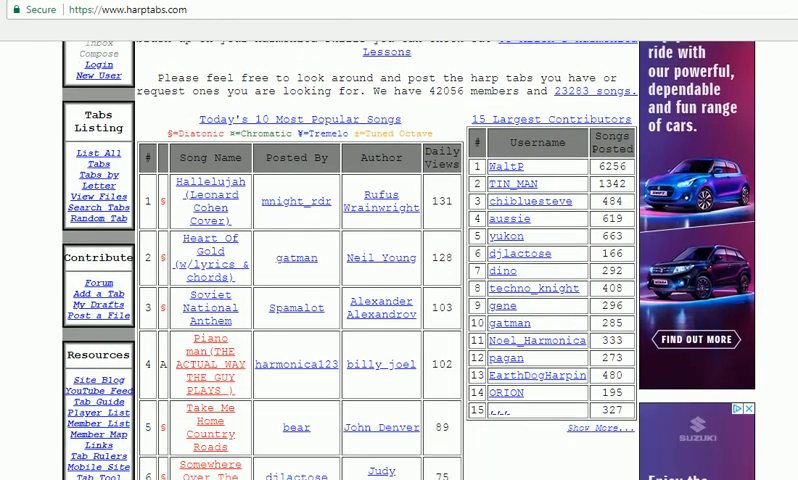
scroll(down, 3)
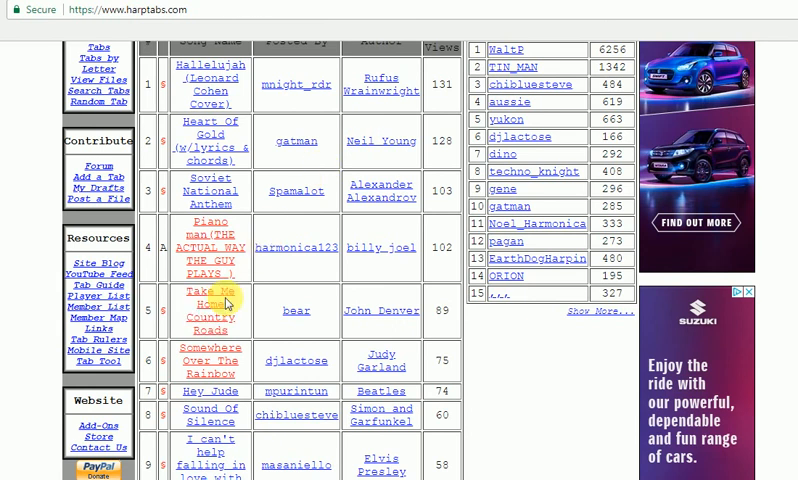
Step: Open John Denver's Take Me Home Country Roads tab and highlight its key and difficulty
click(209, 304)
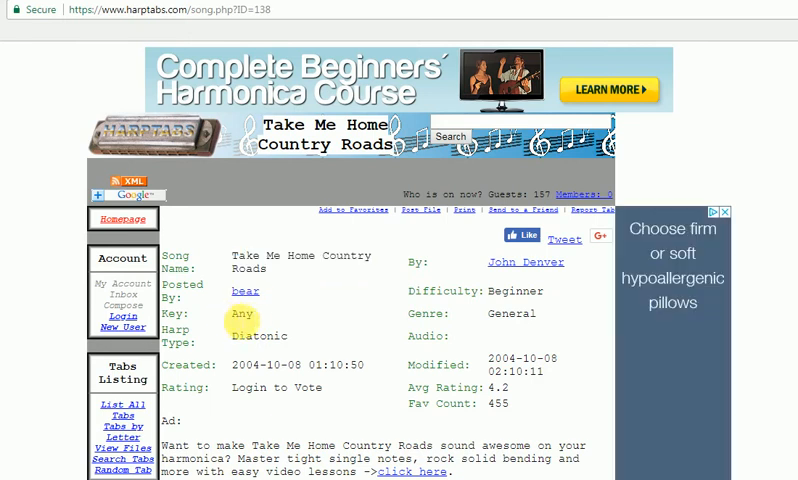
double_click(241, 315)
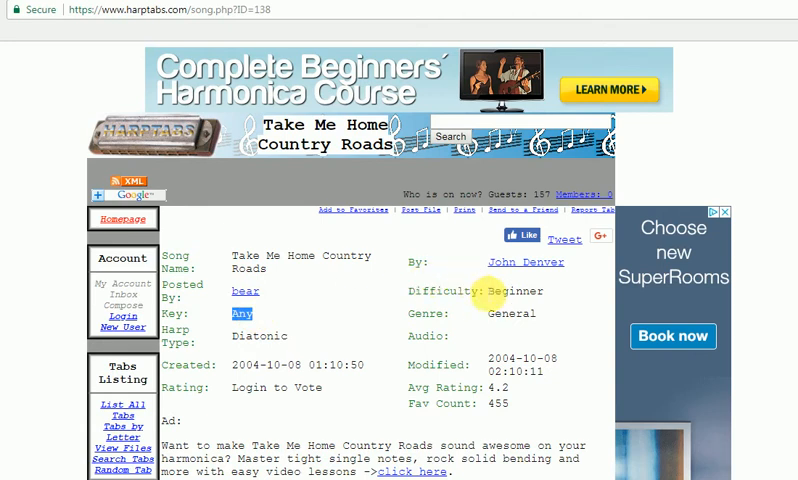
double_click(510, 291)
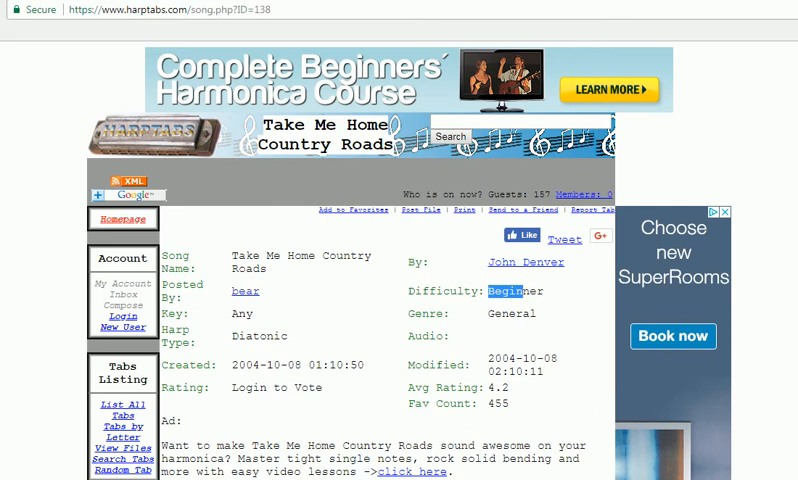
Step: Scroll down to the Country Roads hole numbers and lyrics, then back up
scroll(down, 3)
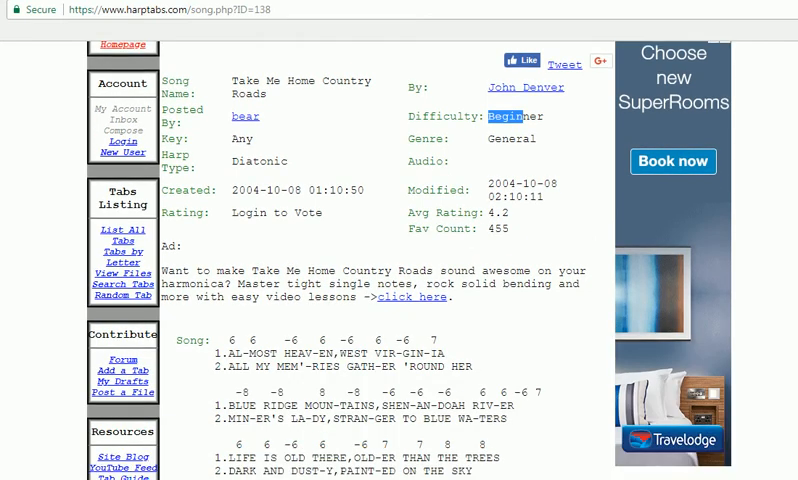
scroll(down, 3)
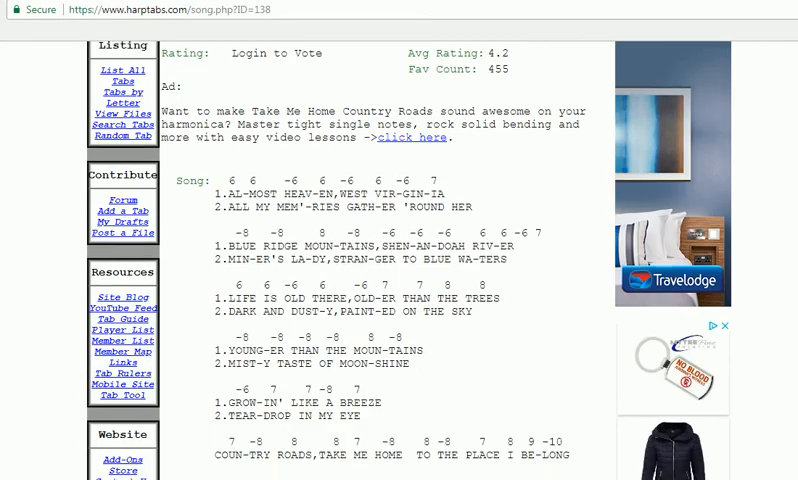
scroll(down, 3)
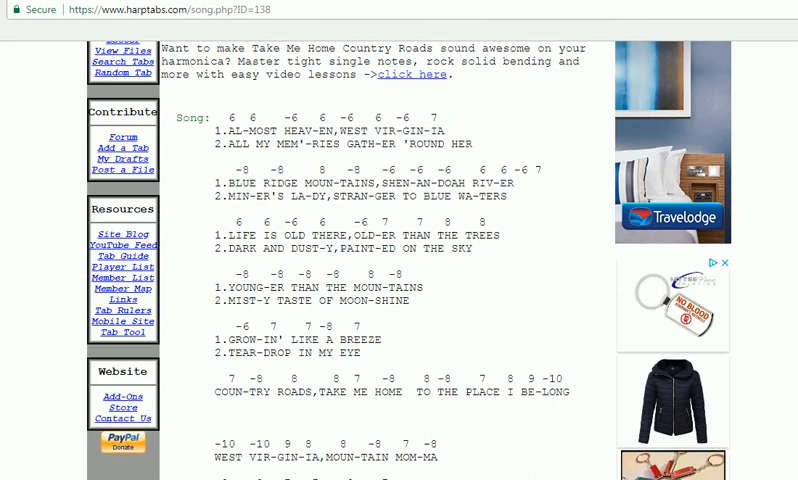
mouse_move(281, 110)
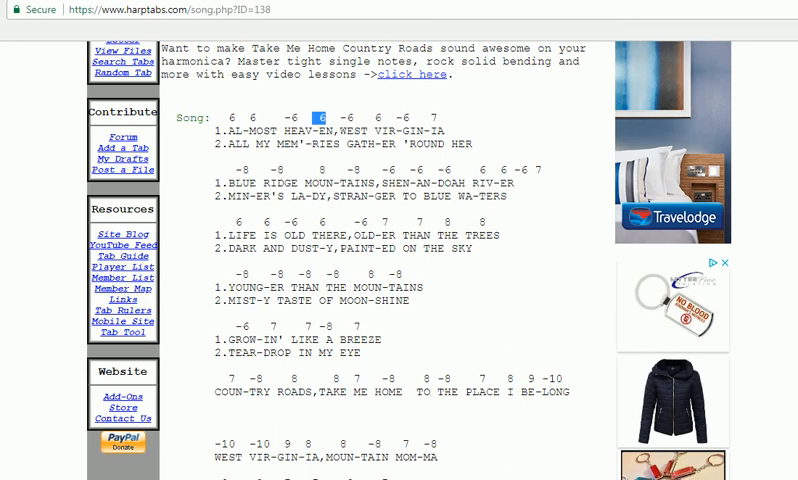
scroll(up, 3)
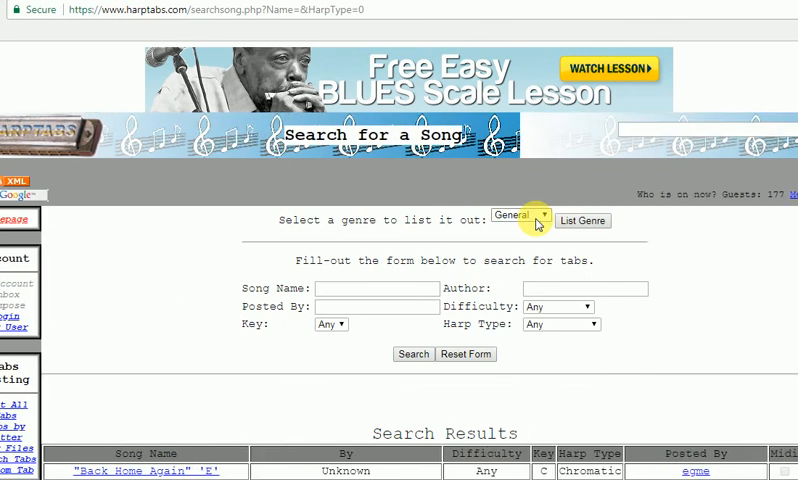
click(537, 221)
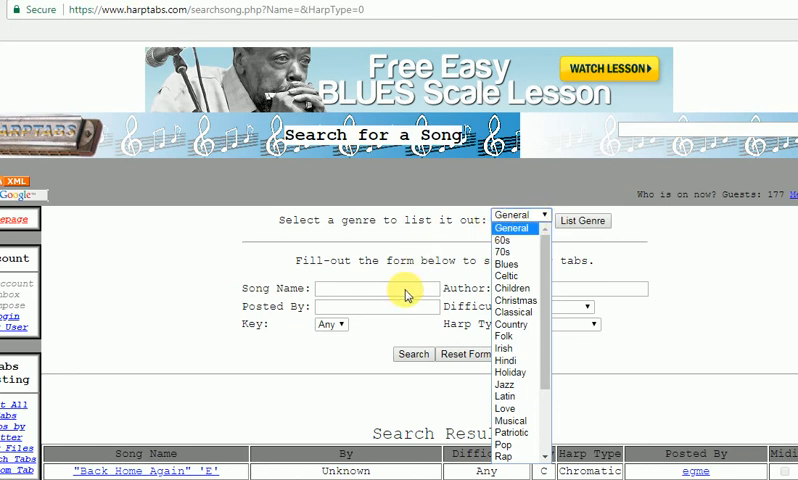
click(521, 215)
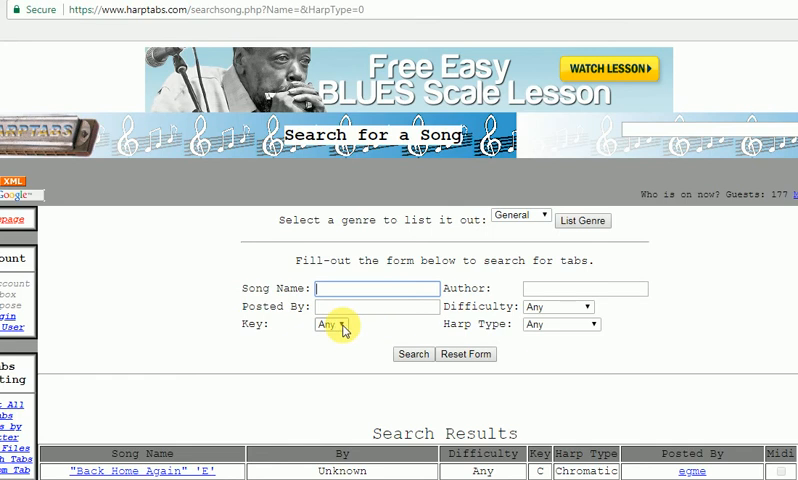
click(338, 324)
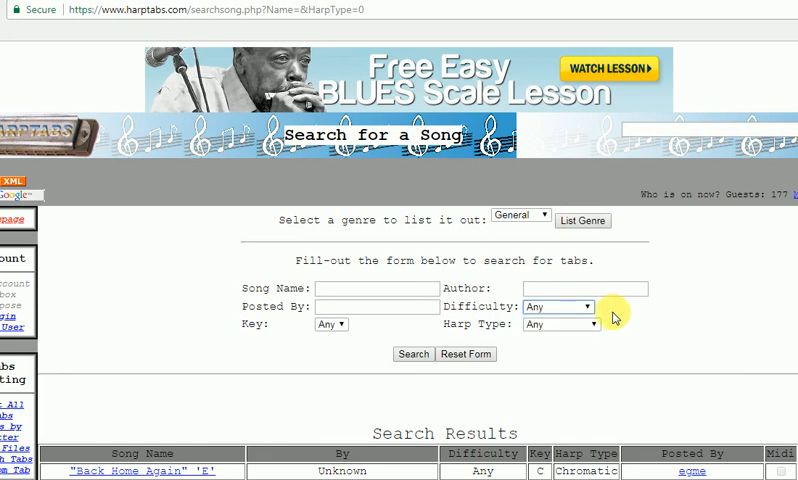
mouse_move(597, 328)
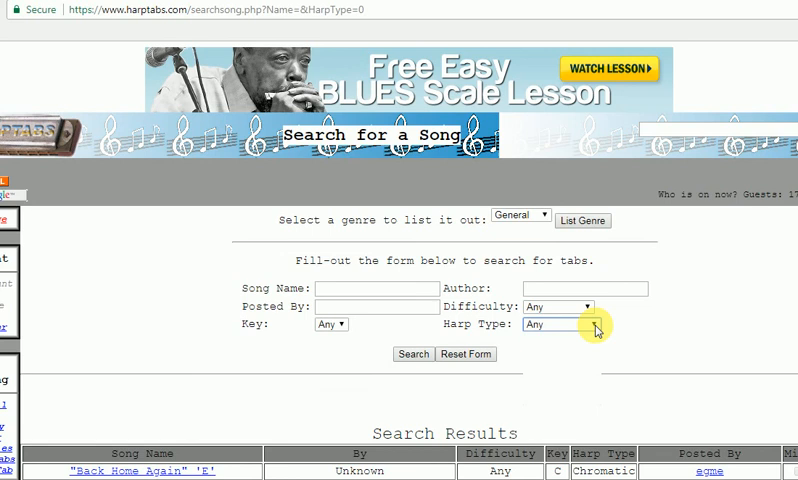
click(560, 324)
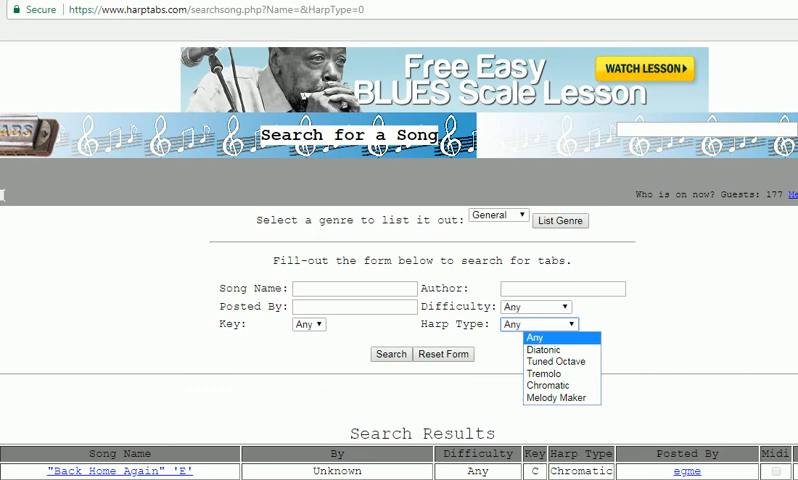
click(538, 324)
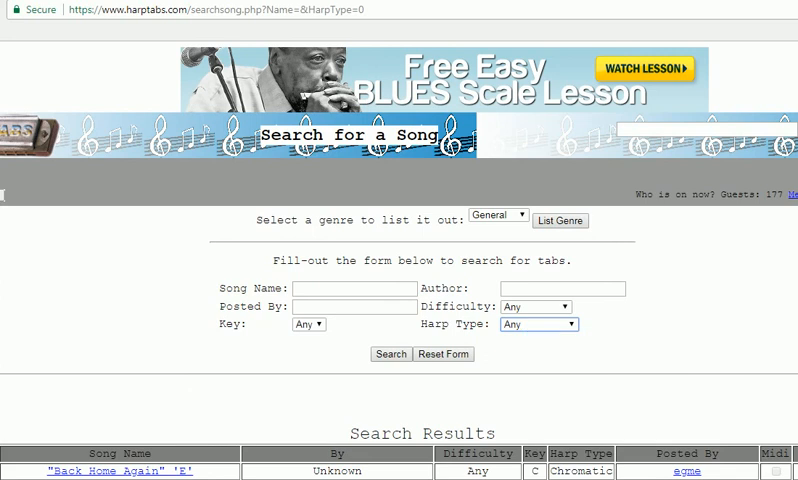